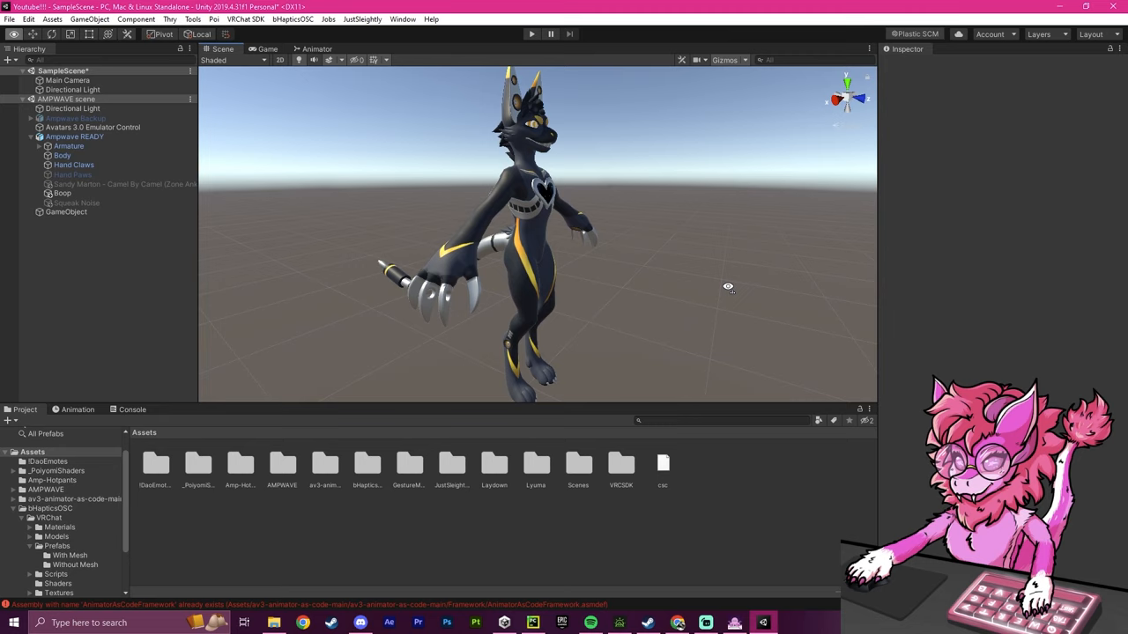
# Step: Pull the view back from the avatar and open the Amp-Hotpants folder in the Project window
pyautogui.moveTo(730, 285); pyautogui.dragTo(613, 271)
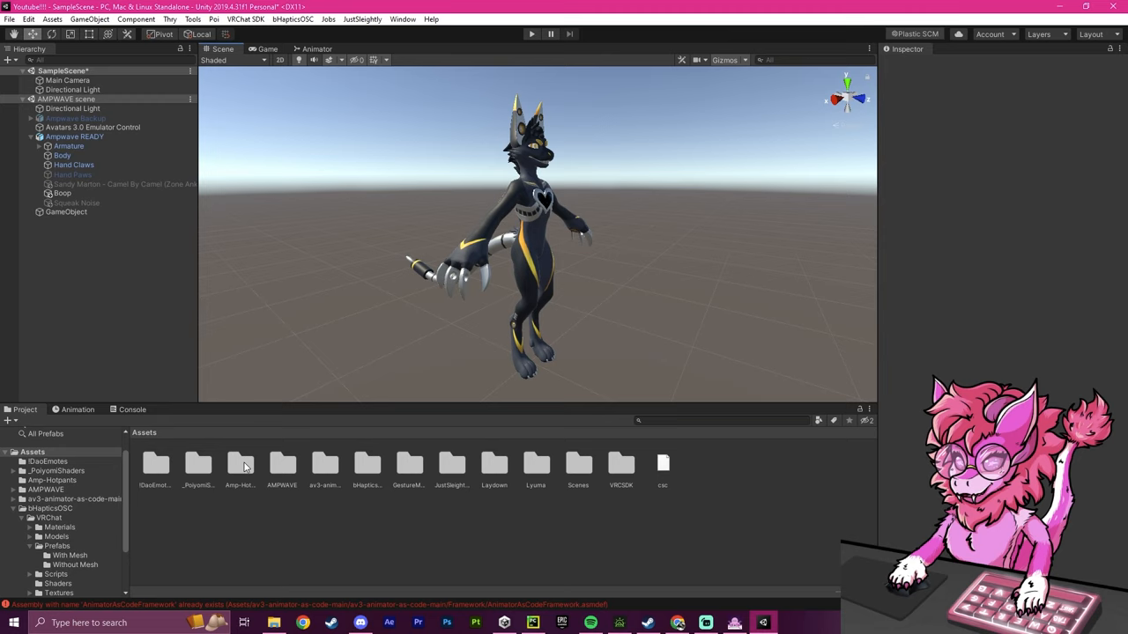
pyautogui.doubleClick(240, 462)
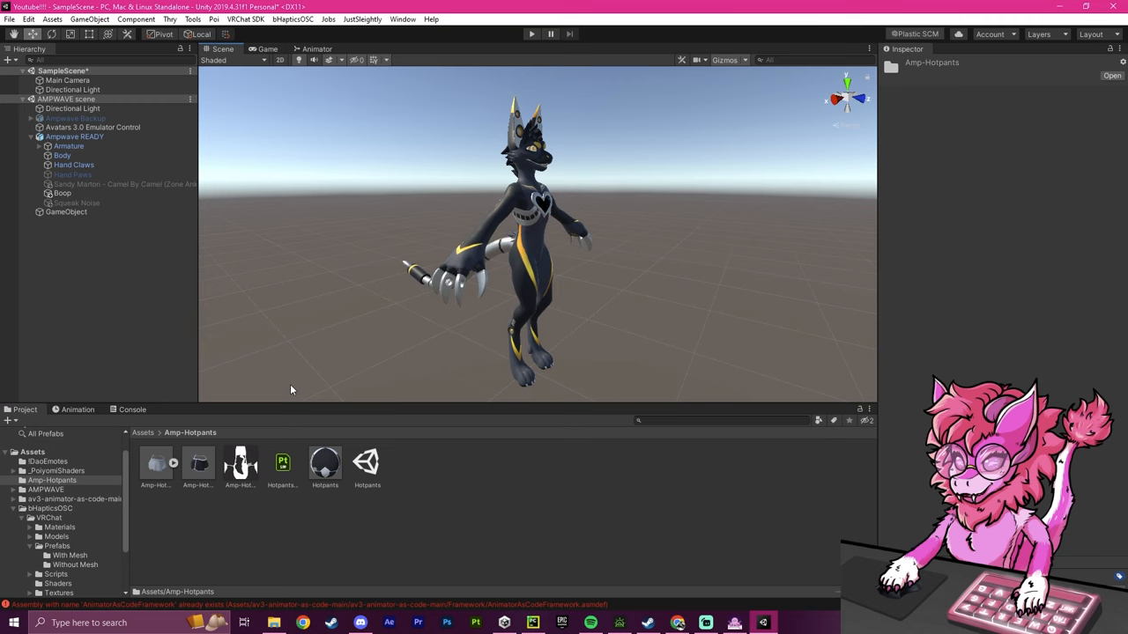
# Step: Place the Amp-Hotpants prefab in the Hierarchy, revealing its Armature and Hotpants children
pyautogui.click(197, 462)
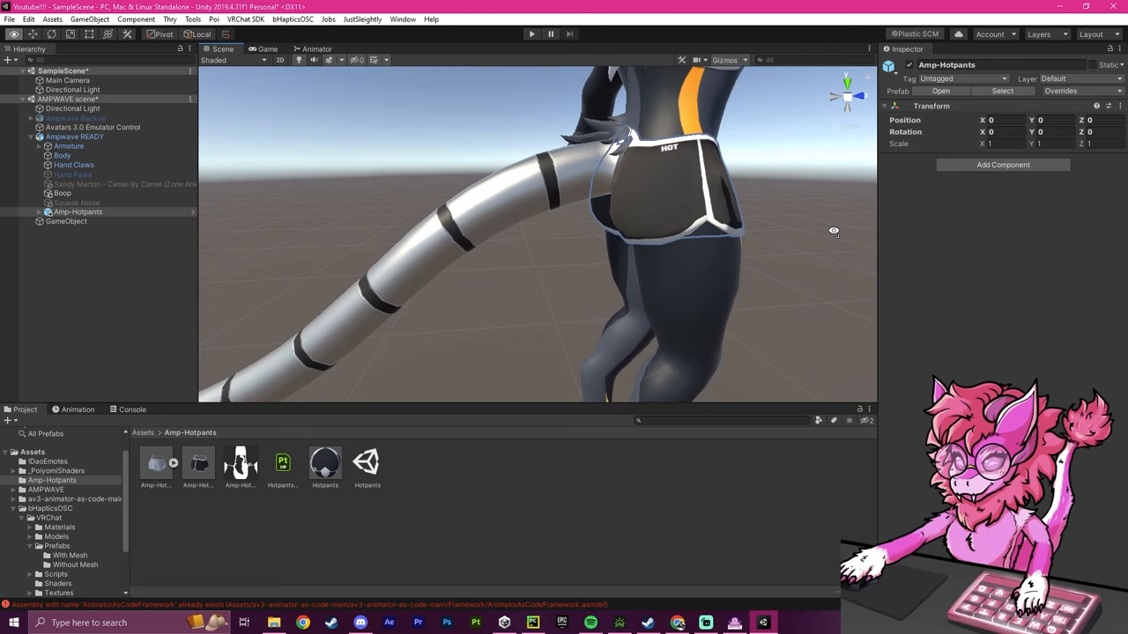
pyautogui.rightClick(77, 212)
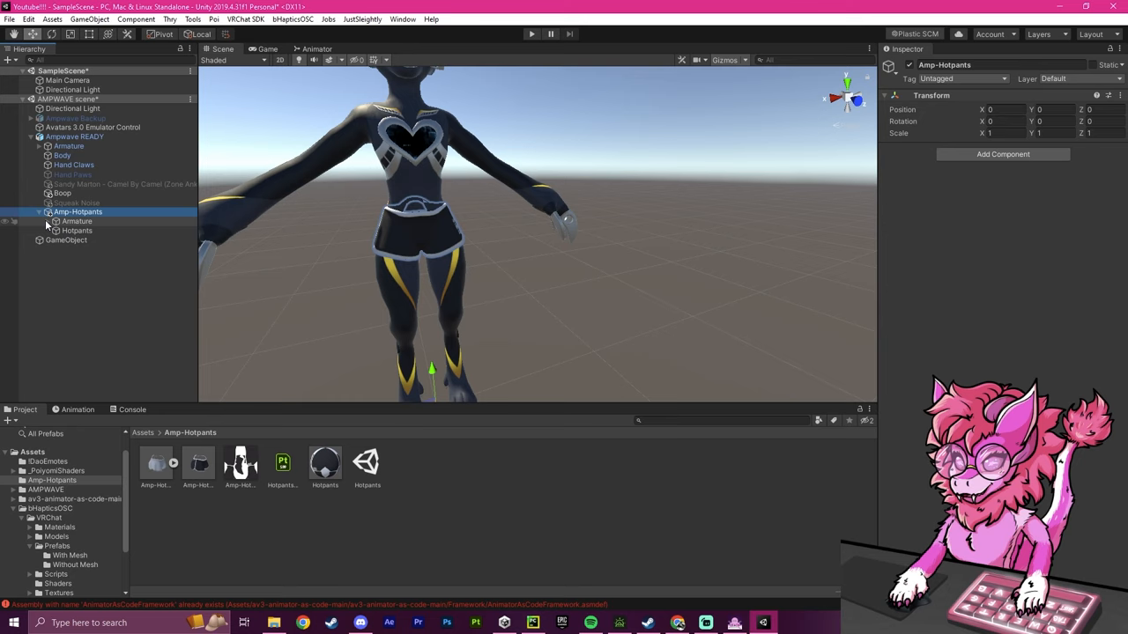
pyautogui.click(56, 222)
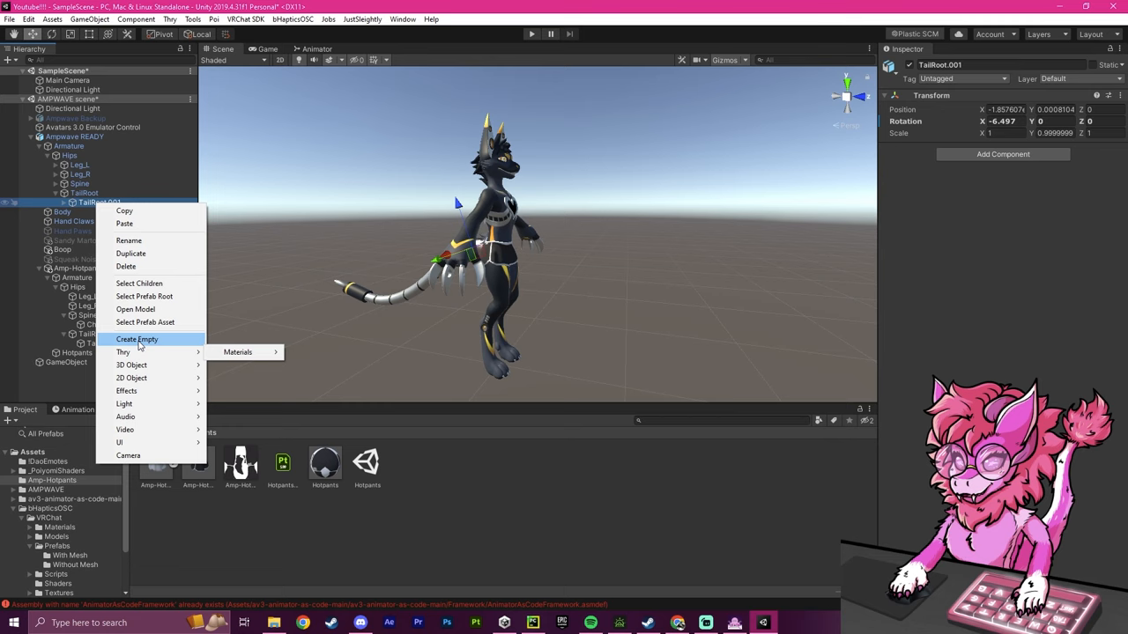
# Step: Create empty children TailRoot.001 Child and TailRoot Child under the avatar's tail bones
pyautogui.click(138, 339)
pyautogui.write('TailRoot.001 Child')
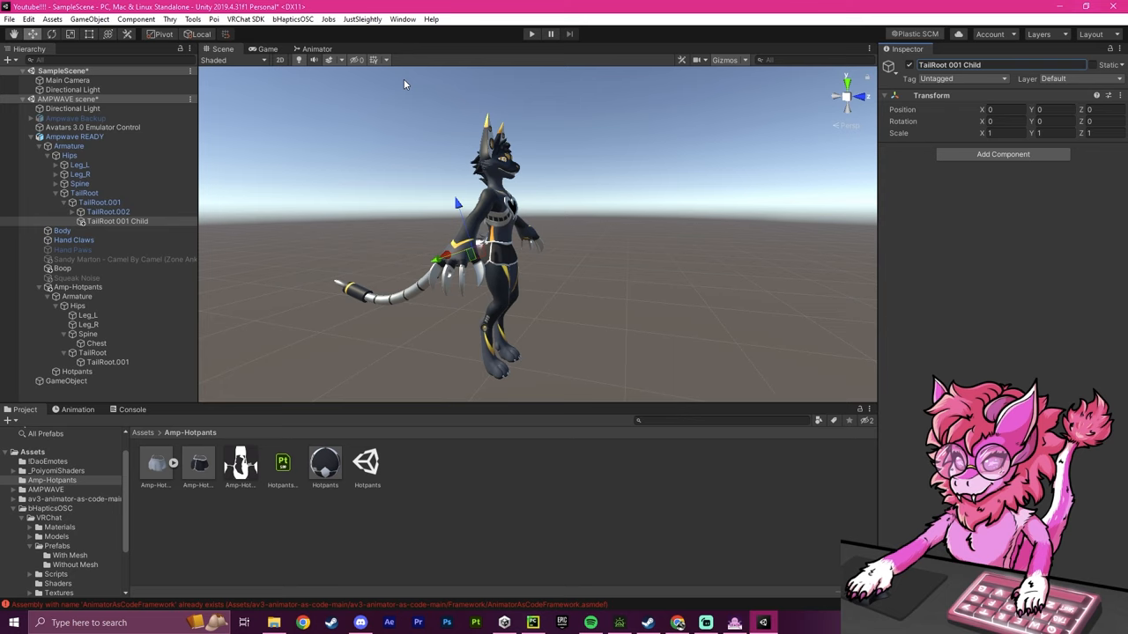
pyautogui.click(116, 222)
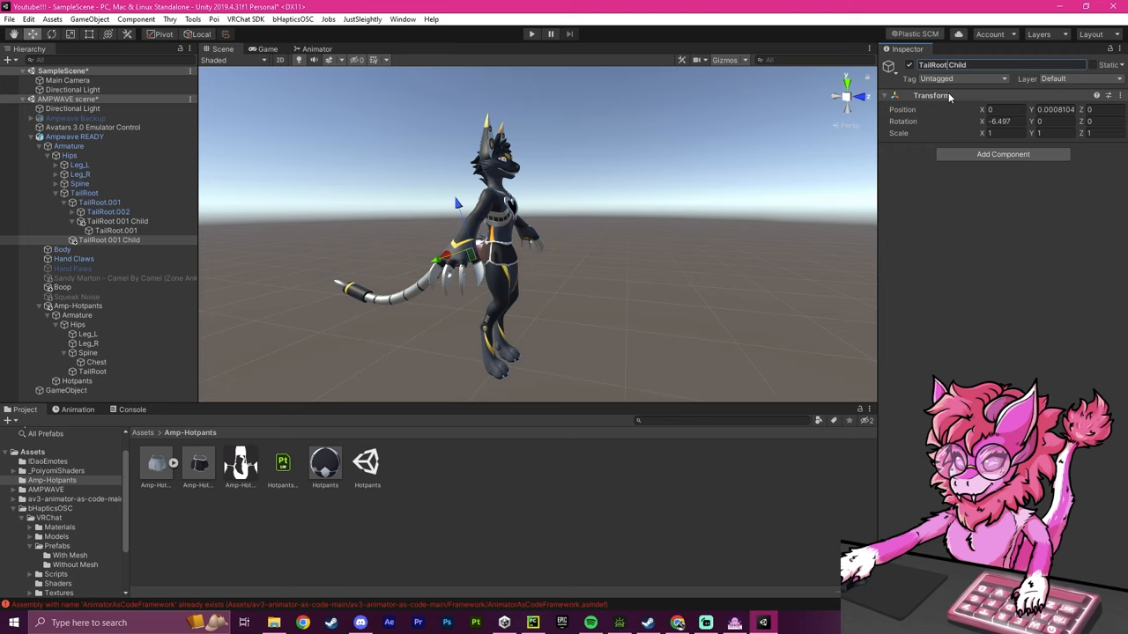
pyautogui.click(101, 248)
pyautogui.write('Ches')
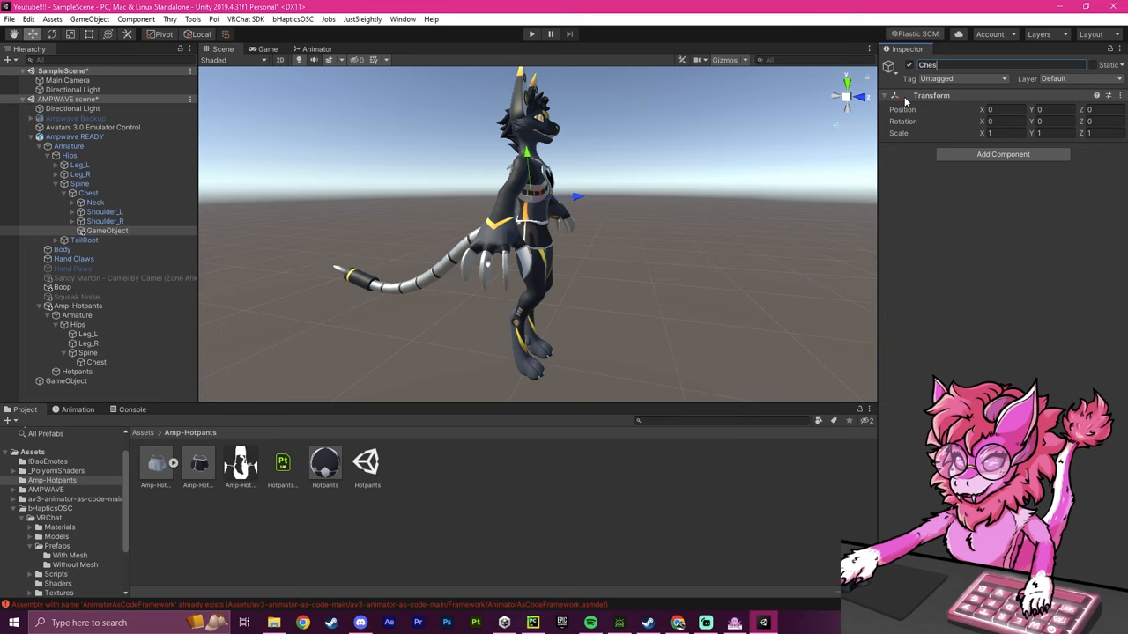
# Step: Create Chest Child and Spine Child empties and move the hot pants Chest and Spine bones into them
pyautogui.rightClick(81, 183)
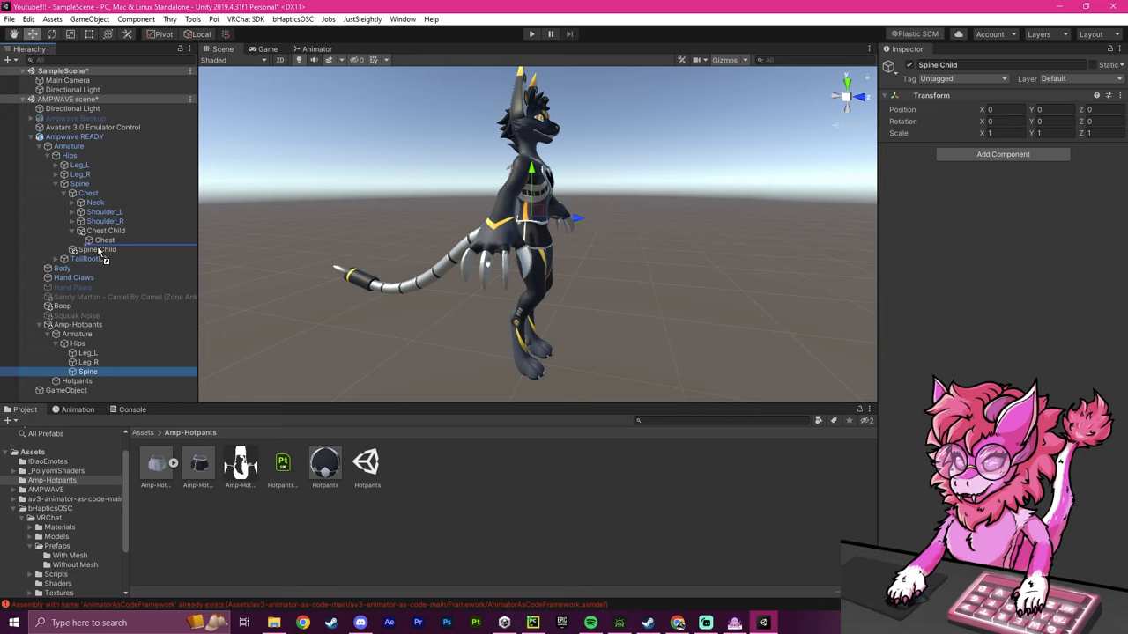
pyautogui.click(88, 250)
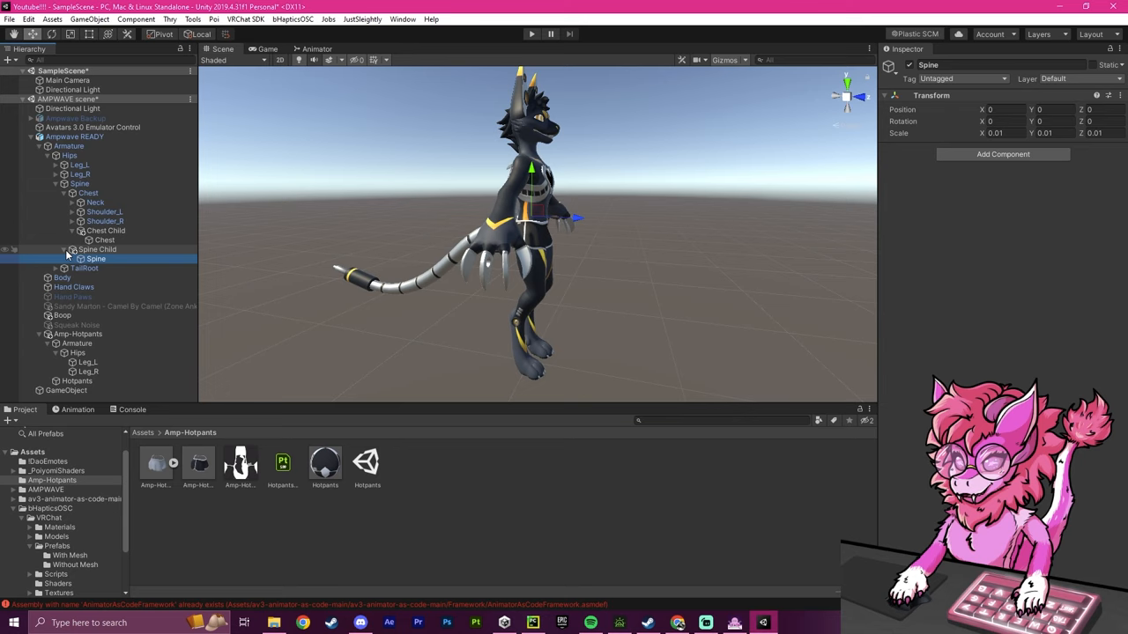
pyautogui.click(70, 192)
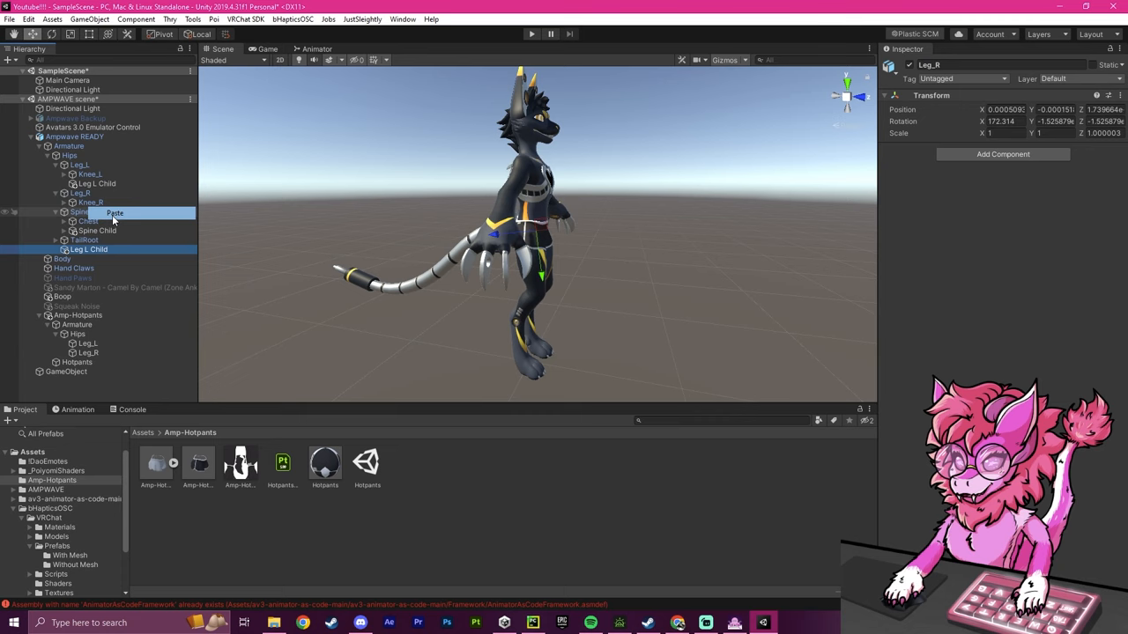
# Step: Paste a copy of the leg child empty under the right knee and name it Leg.R Child
pyautogui.click(114, 213)
pyautogui.write(' R Child')
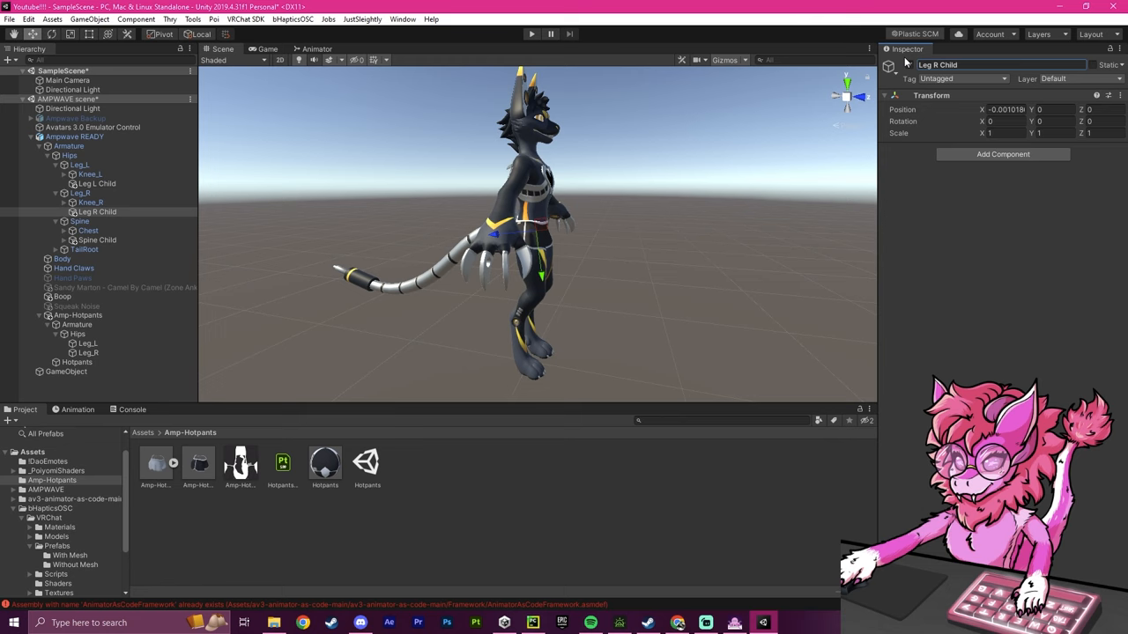
pyautogui.click(81, 201)
pyautogui.write('Hips')
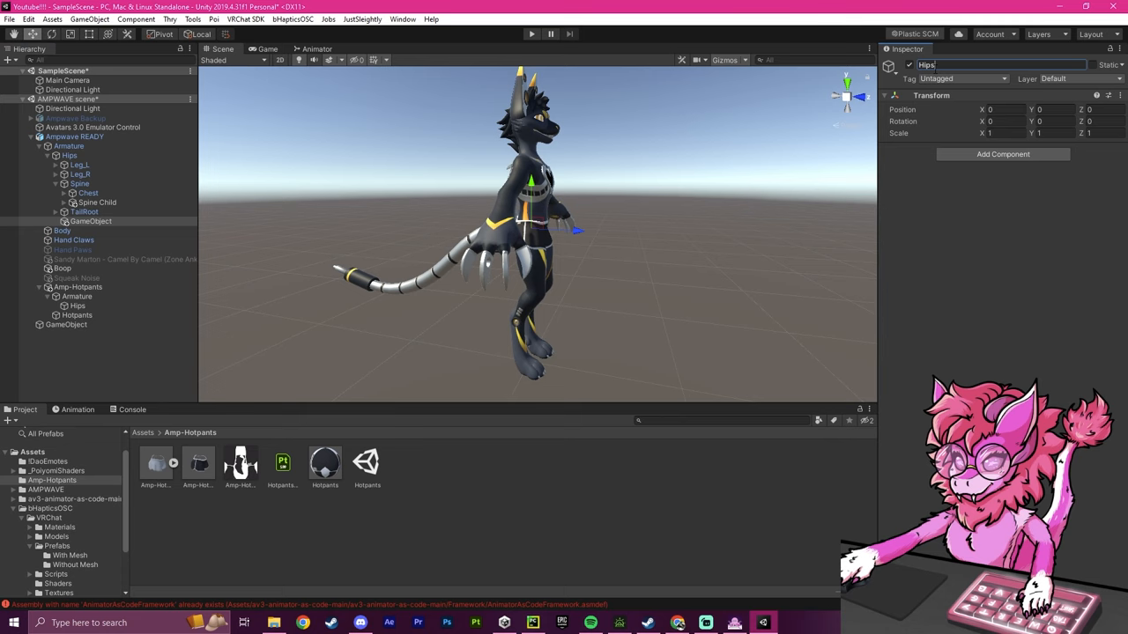
# Step: Create a Hips Child empty and move the hot pants Hips bone under it
pyautogui.click(77, 306)
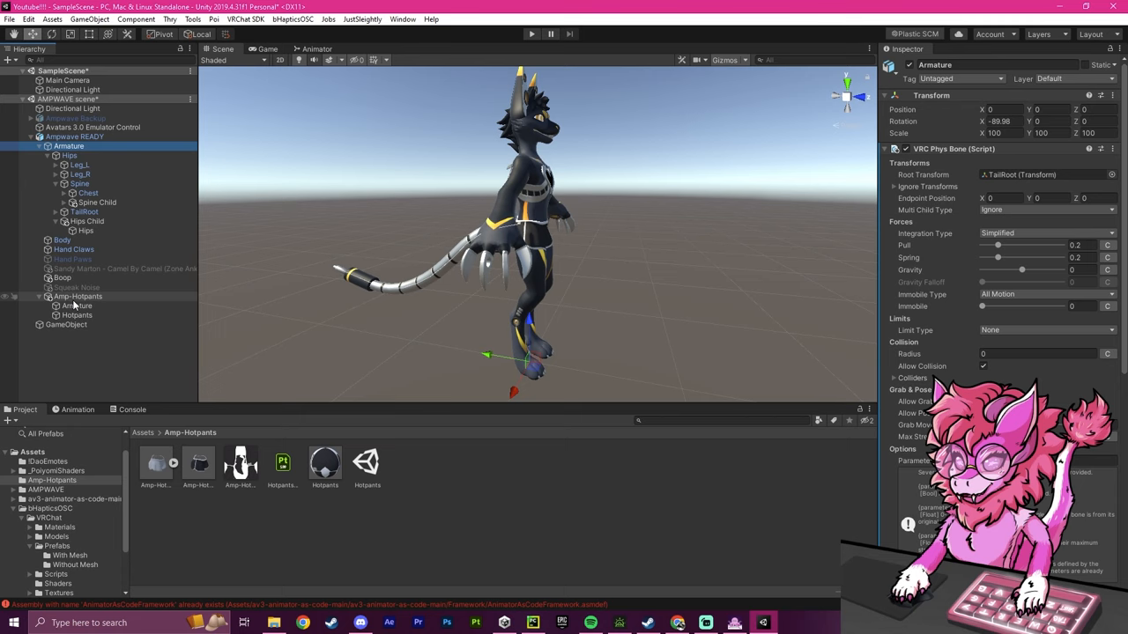
pyautogui.click(78, 306)
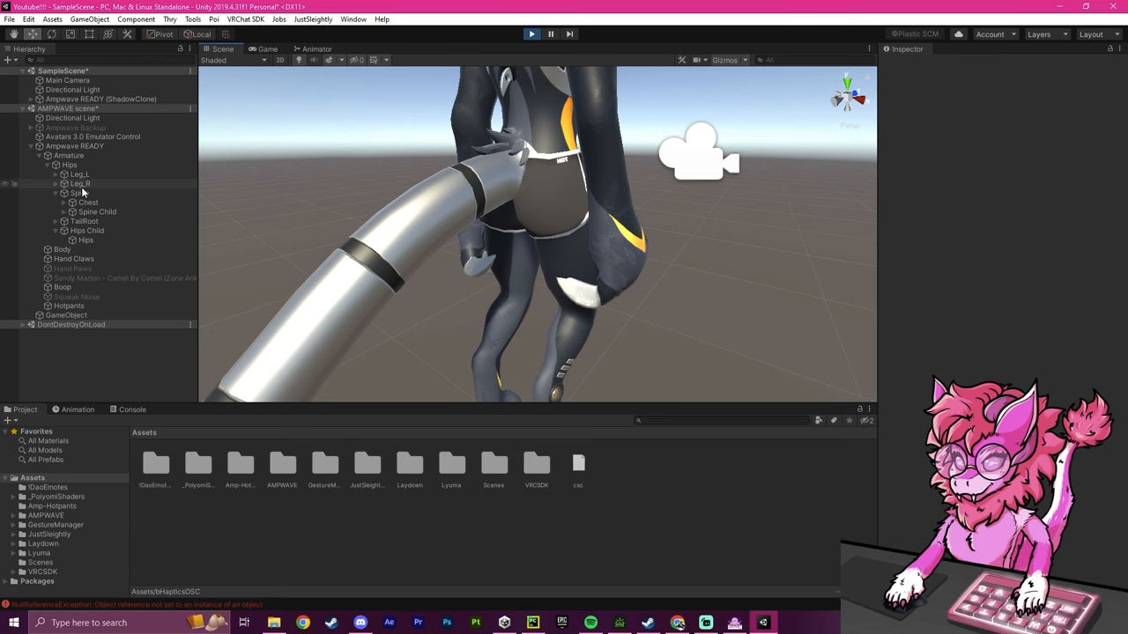
pyautogui.click(92, 138)
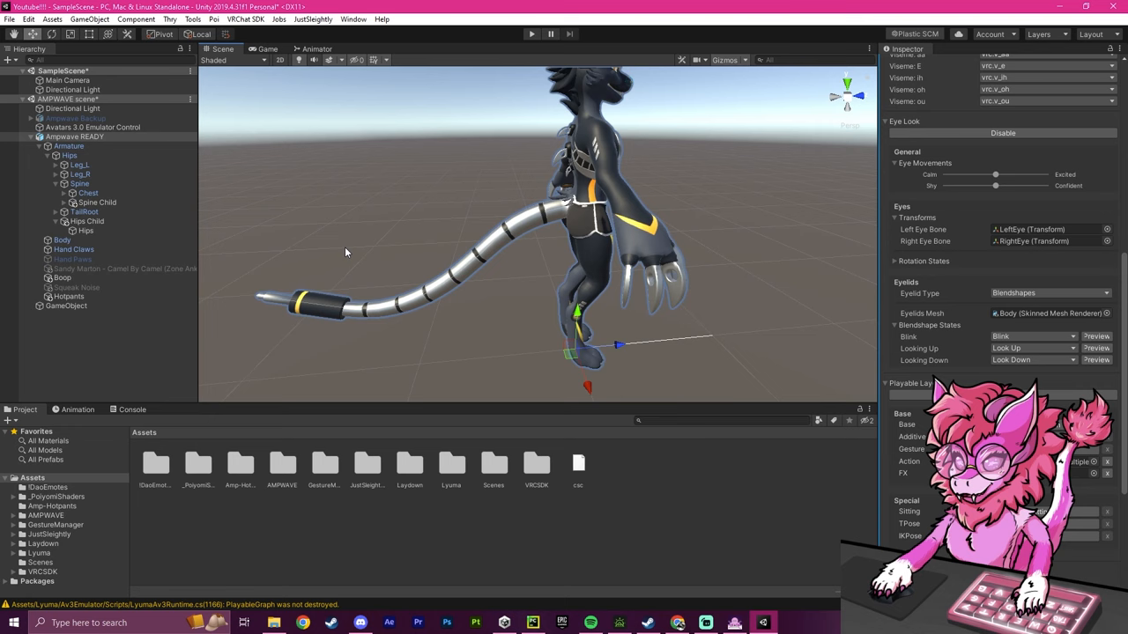
# Step: Select the avatar's Armature and set the tail VRC Phys Bone's Ignore Transforms size to 2
pyautogui.click(74, 136)
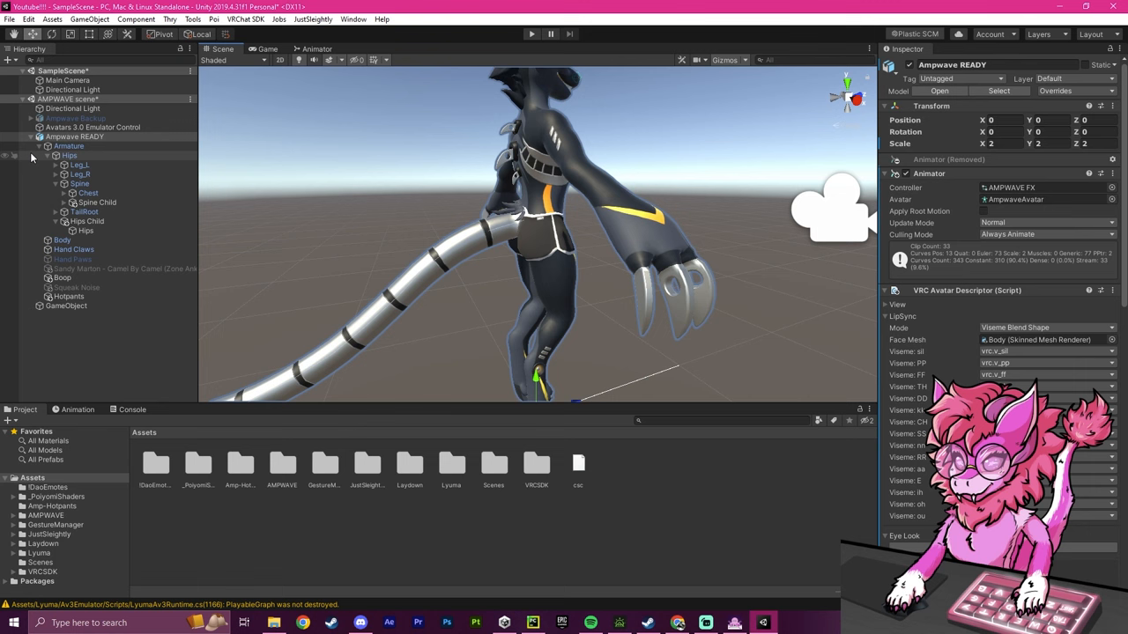
pyautogui.click(67, 145)
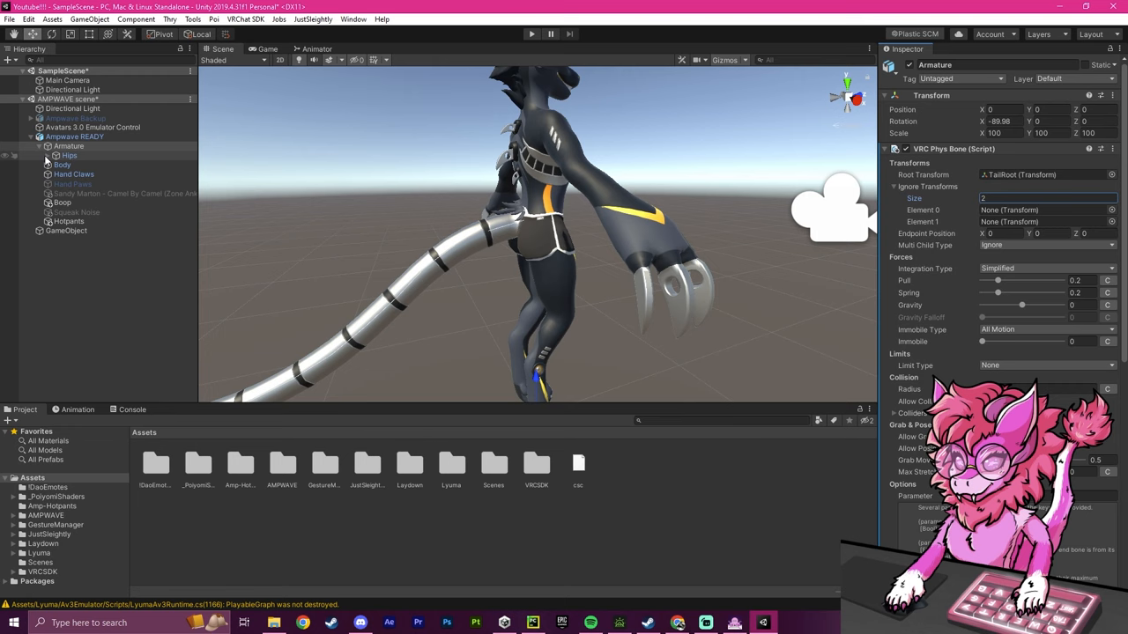
# Step: Assign TailRoot Child and TailRoot.001 Child to the ignore list's Element 0 and Element 1, checking the tail in the view
pyautogui.click(56, 155)
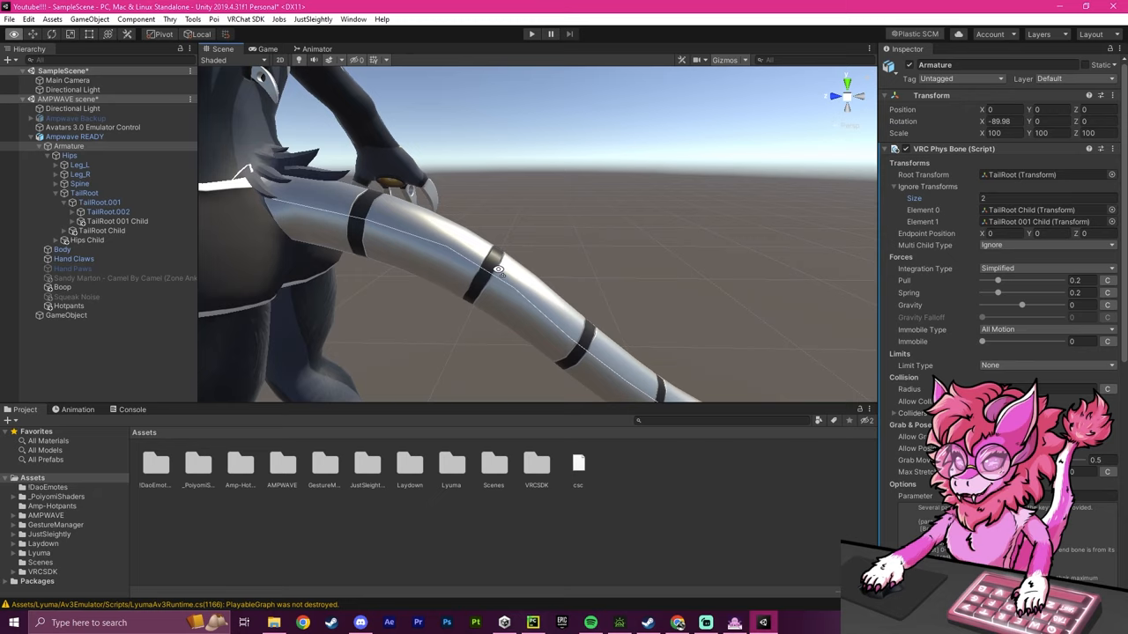
pyautogui.moveTo(497, 268); pyautogui.dragTo(454, 255)
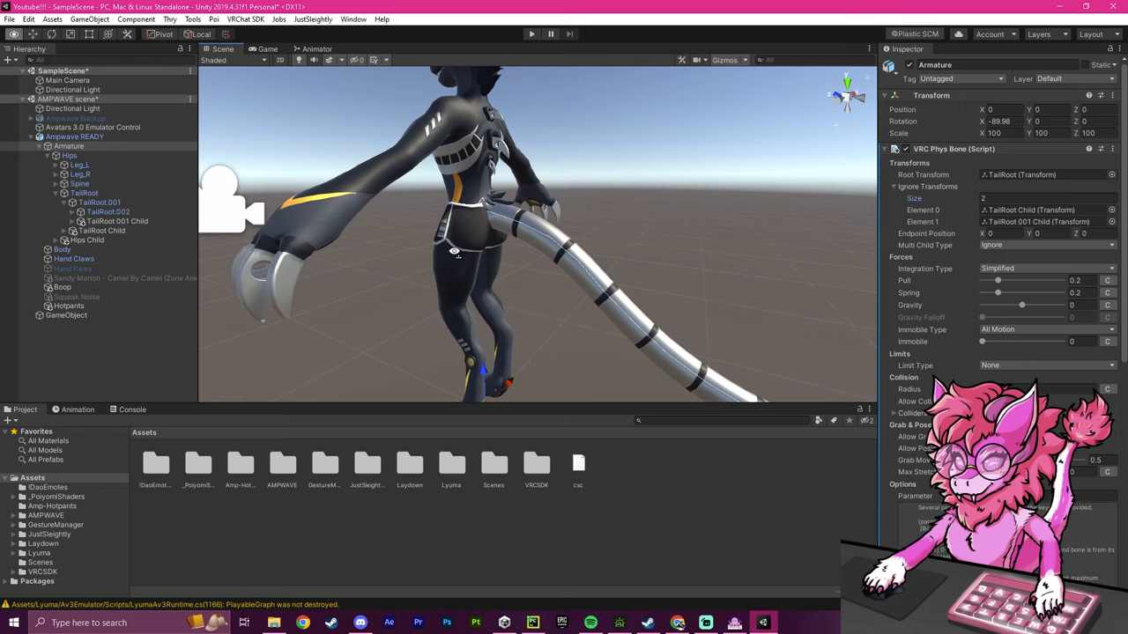